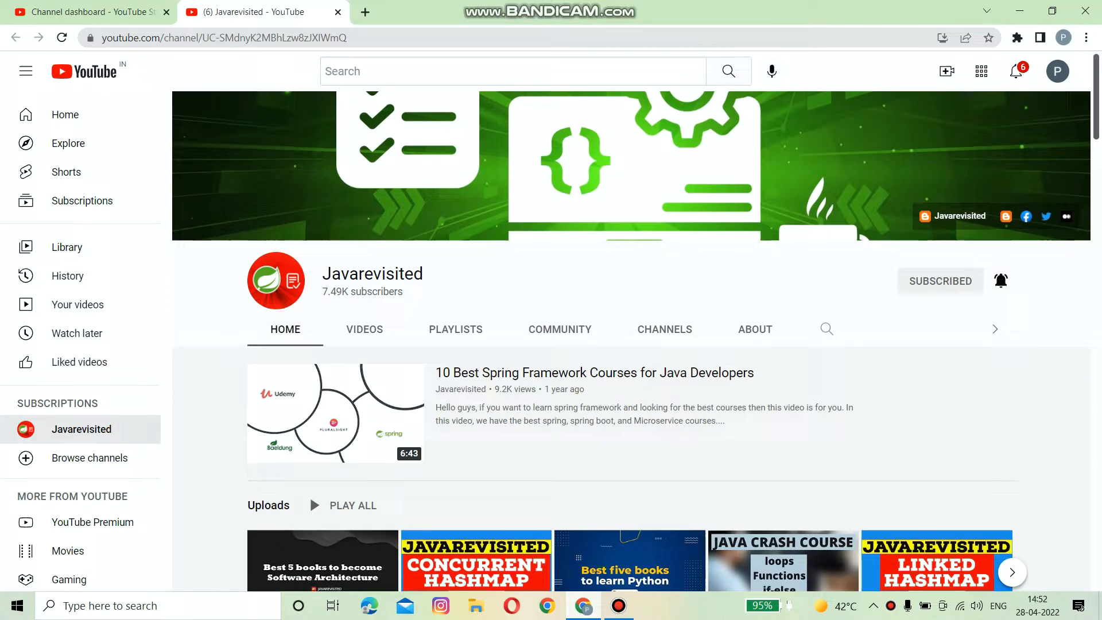
Show the Javarevisited channel's notification options (All, Personalized, None) from the bell next to Subscribed.
{"action": "left_click", "coordinate": [1001, 281]}
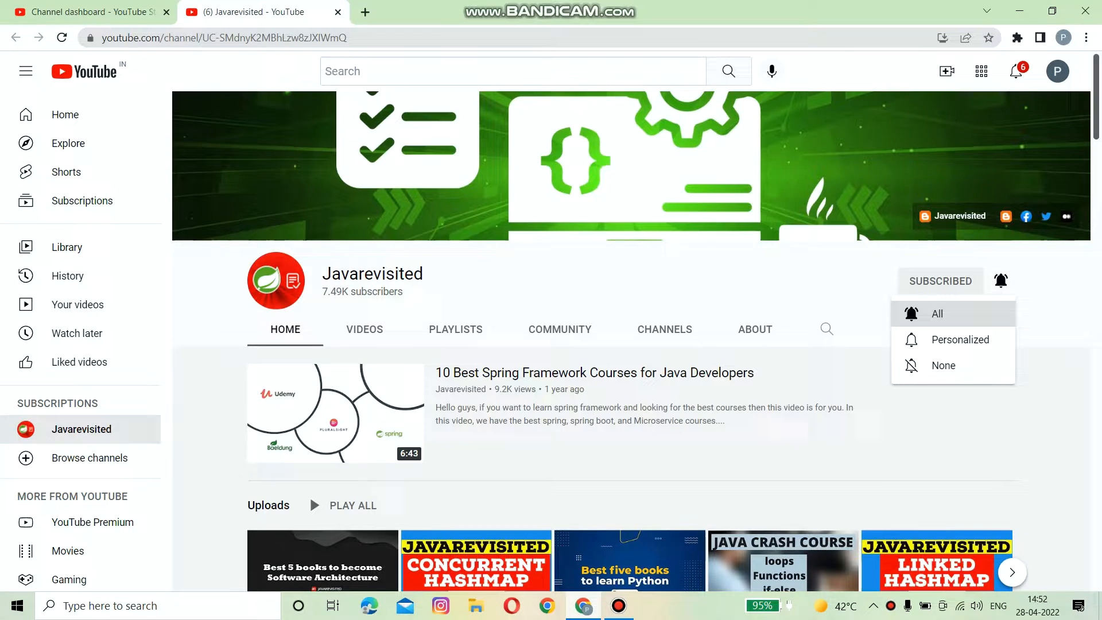